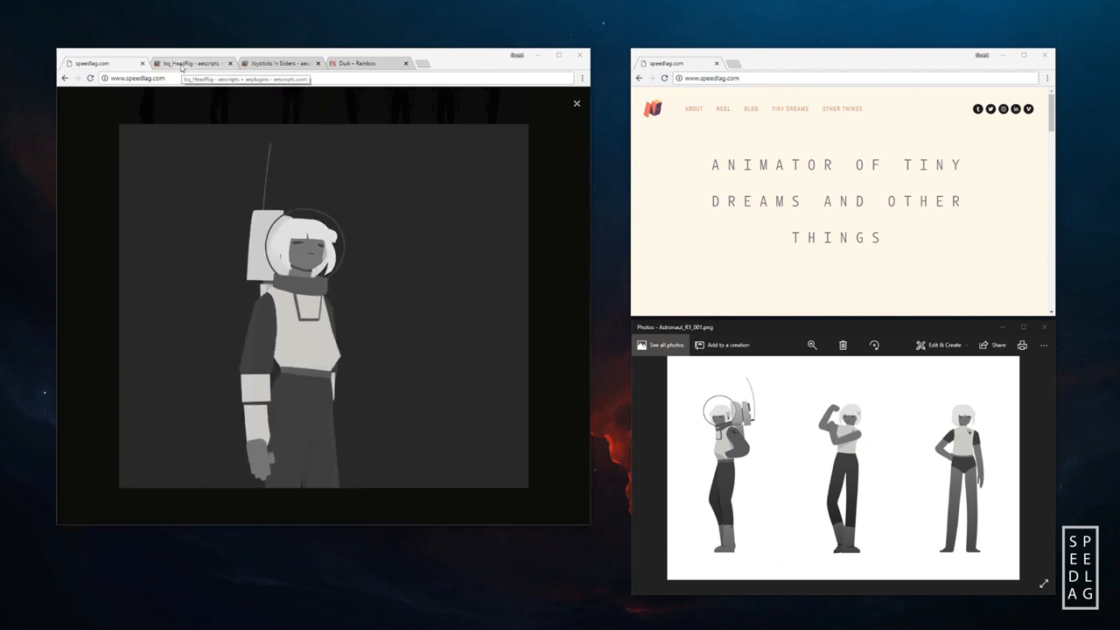
Switch between the Joysticks 'n Sliders store tab and the neighbouring Chrome tab.
left_click(280, 63)
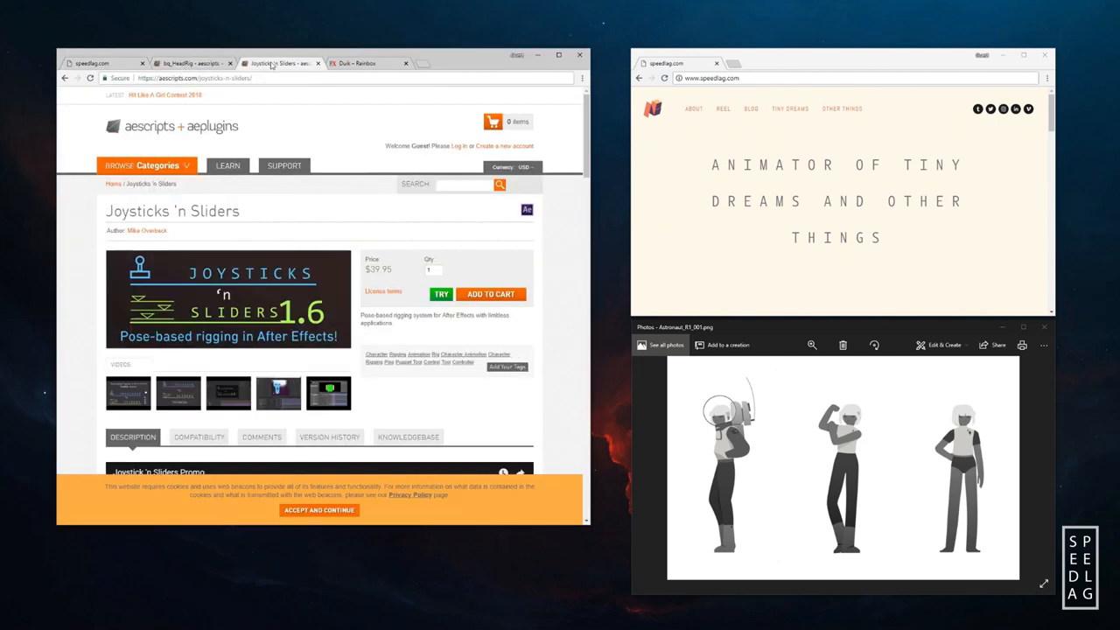
left_click(368, 63)
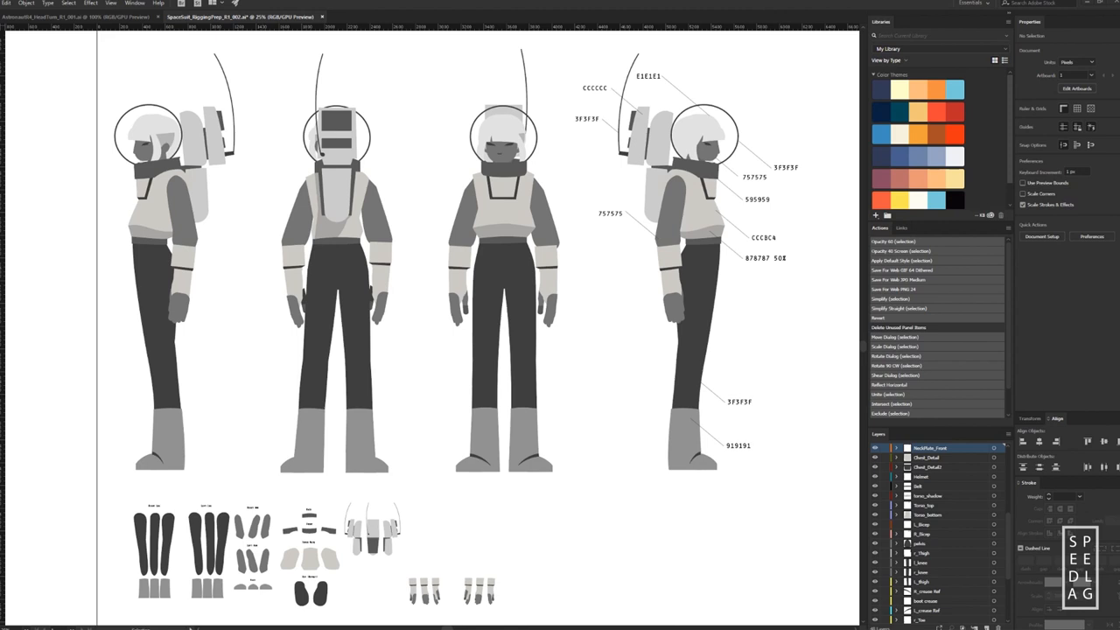
mouse_move(541, 312)
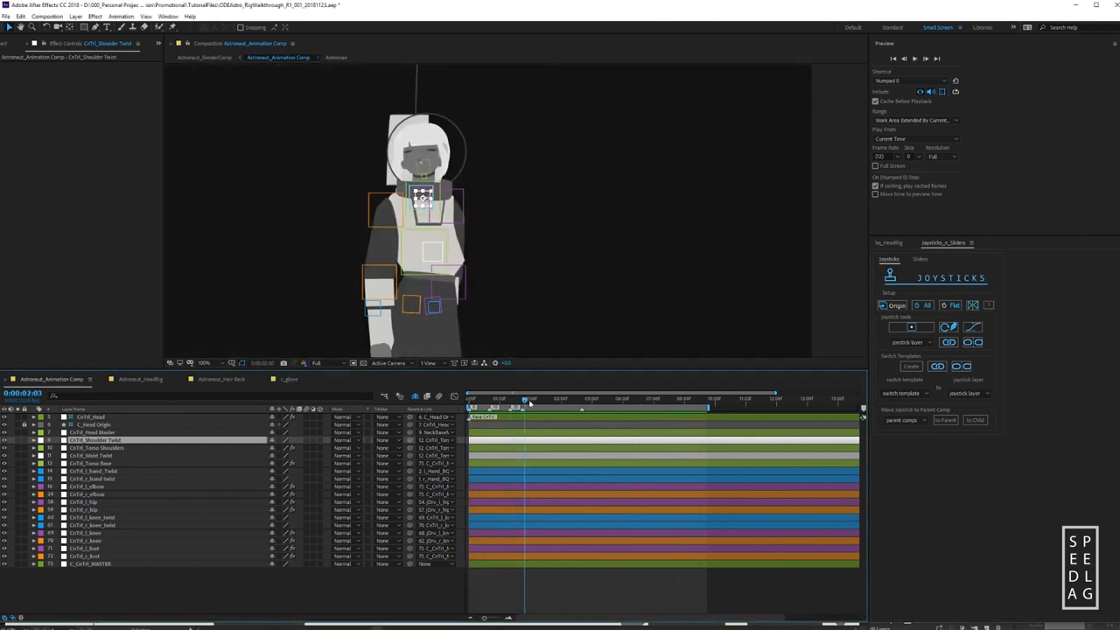
left_click_drag(529, 399, 564, 399)
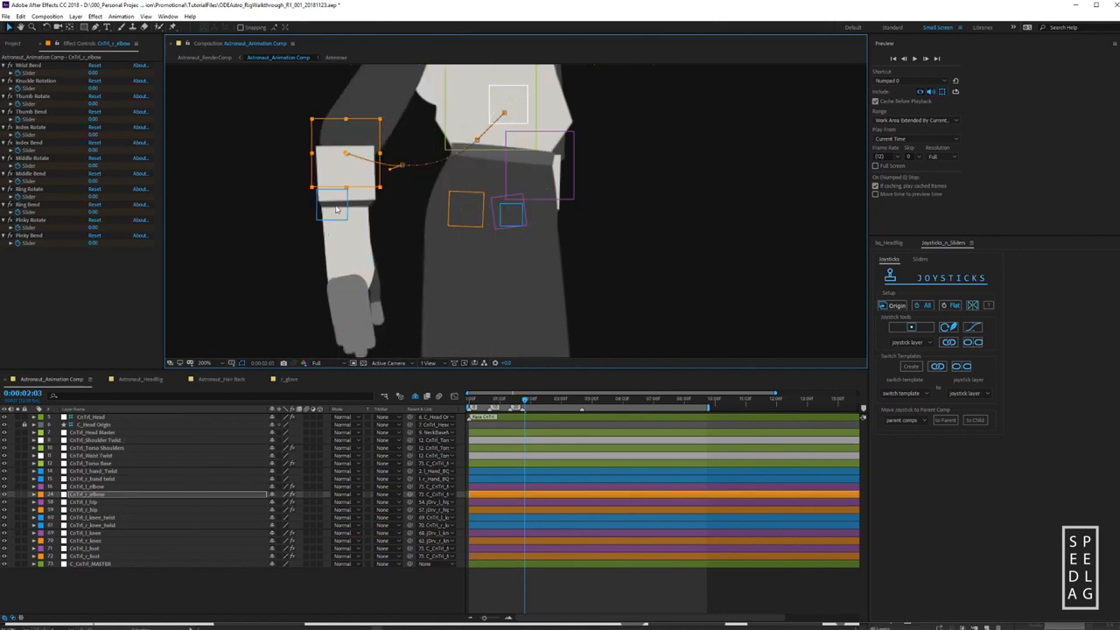
left_click(91, 479)
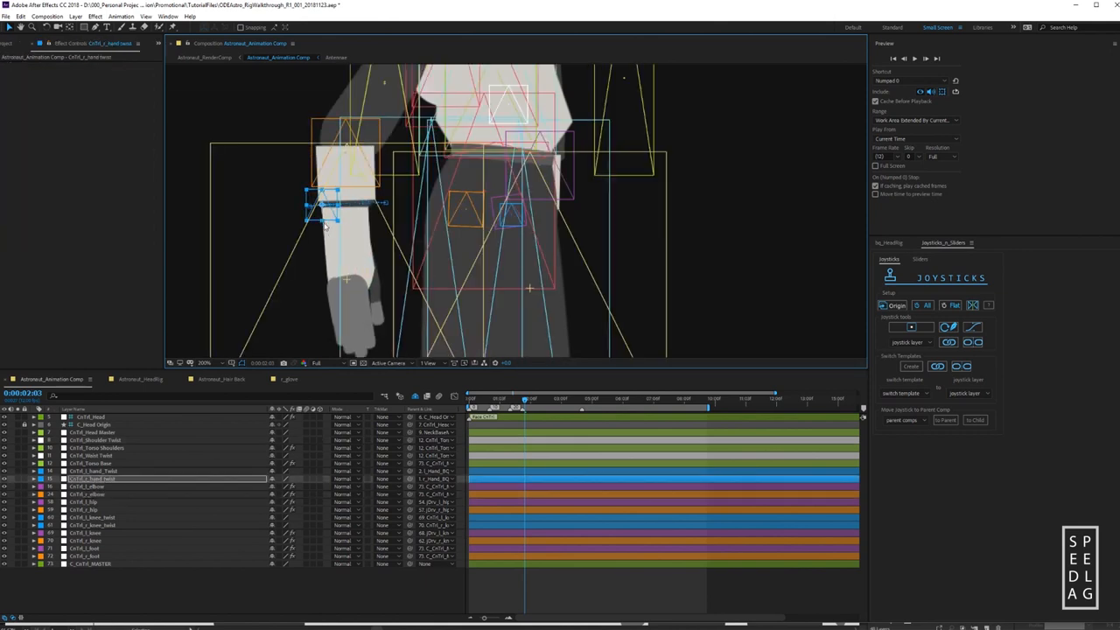
left_click_drag(342, 207, 354, 214)
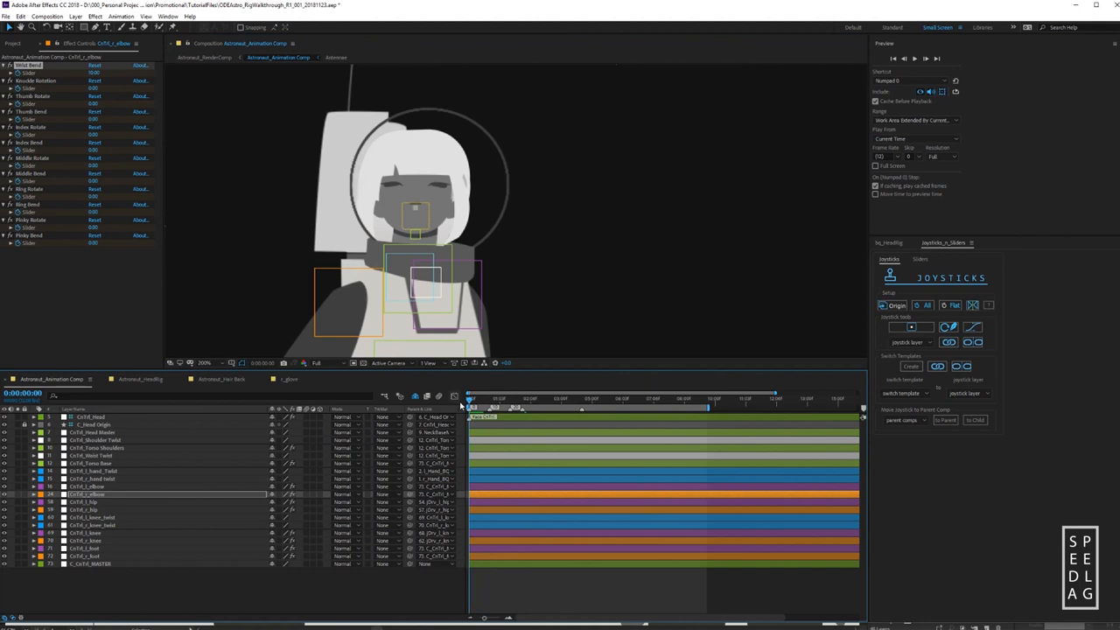
mouse_move(299, 431)
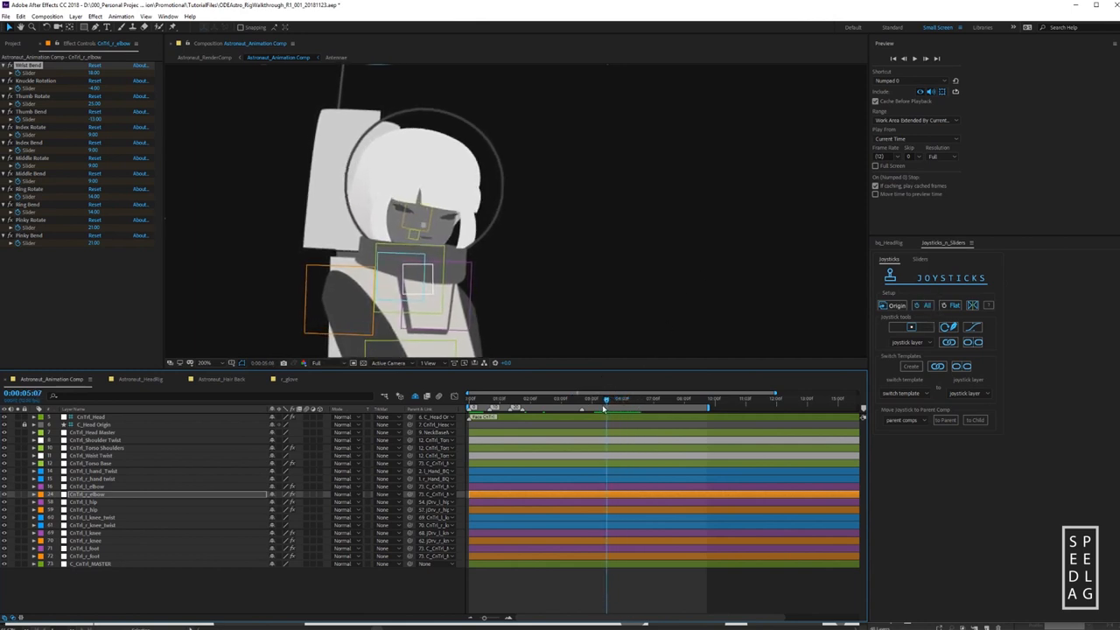
left_click(657, 399)
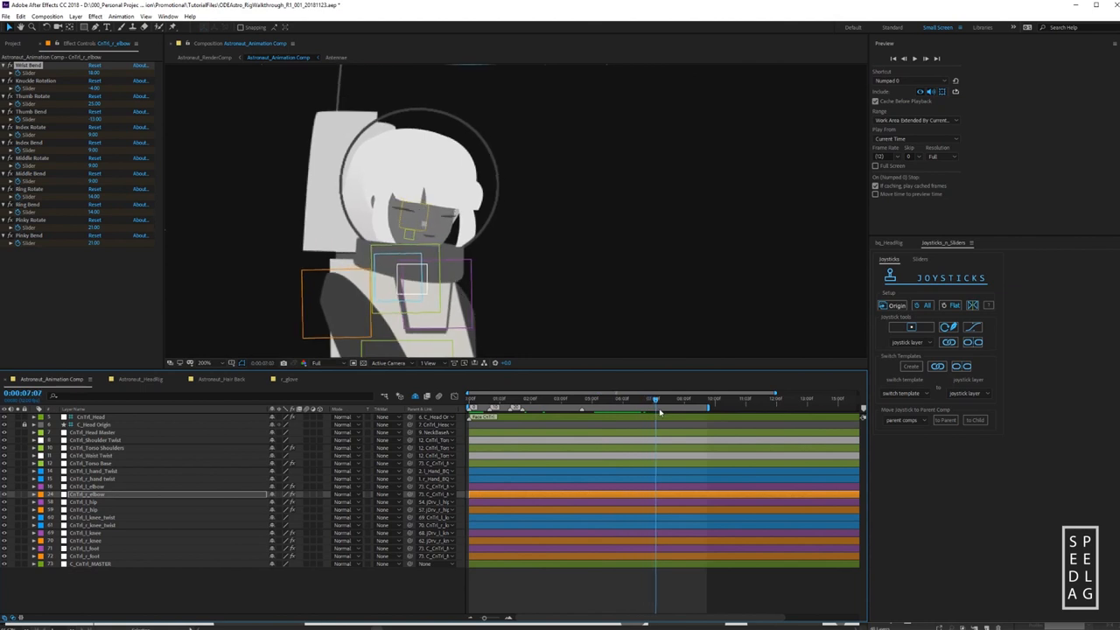
left_click(638, 399)
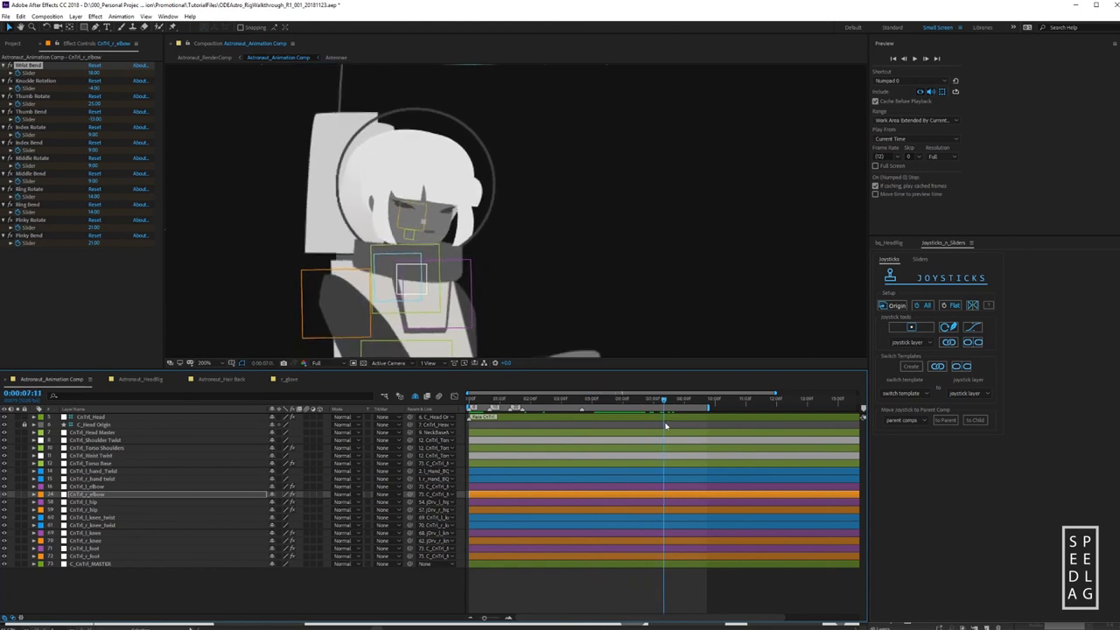
left_click(616, 399)
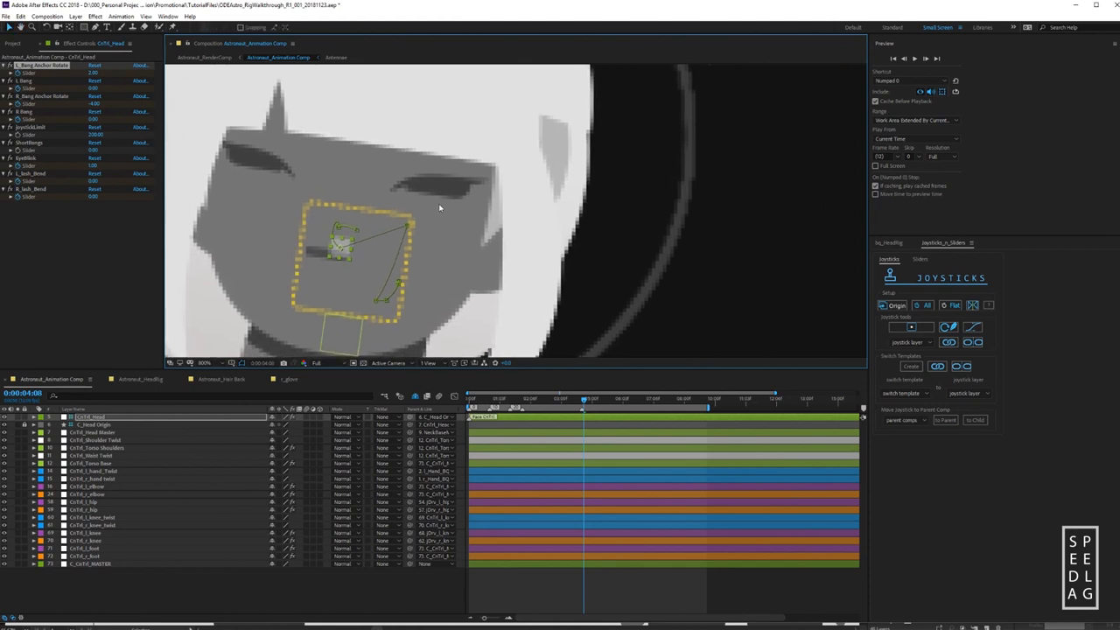
mouse_move(425, 217)
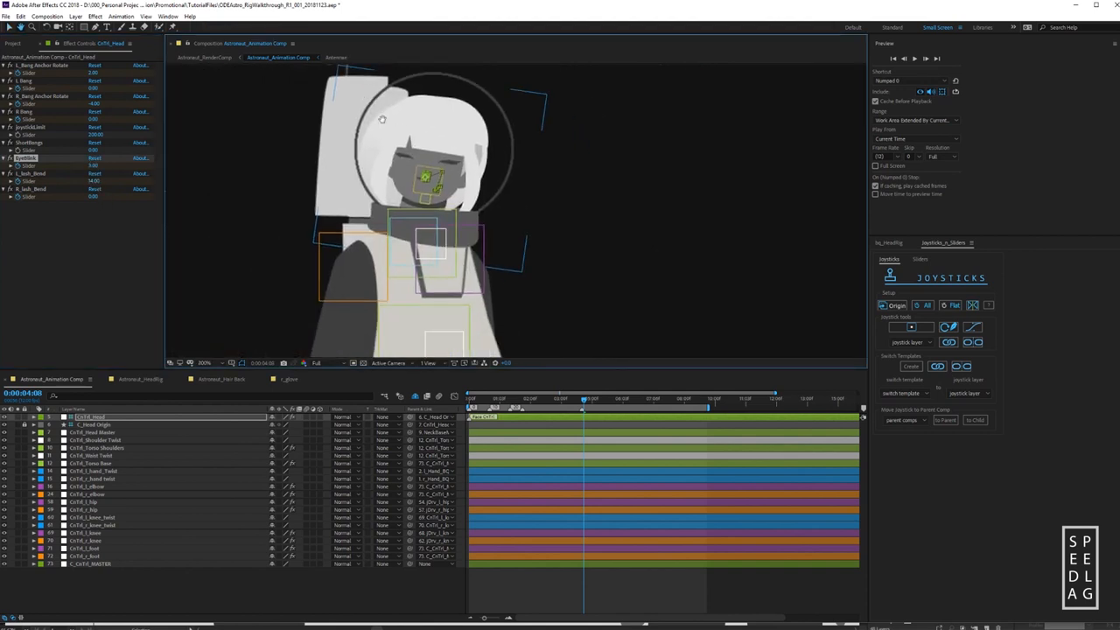
Switch to the head-rig precomposition of the astronaut.
left_click(347, 58)
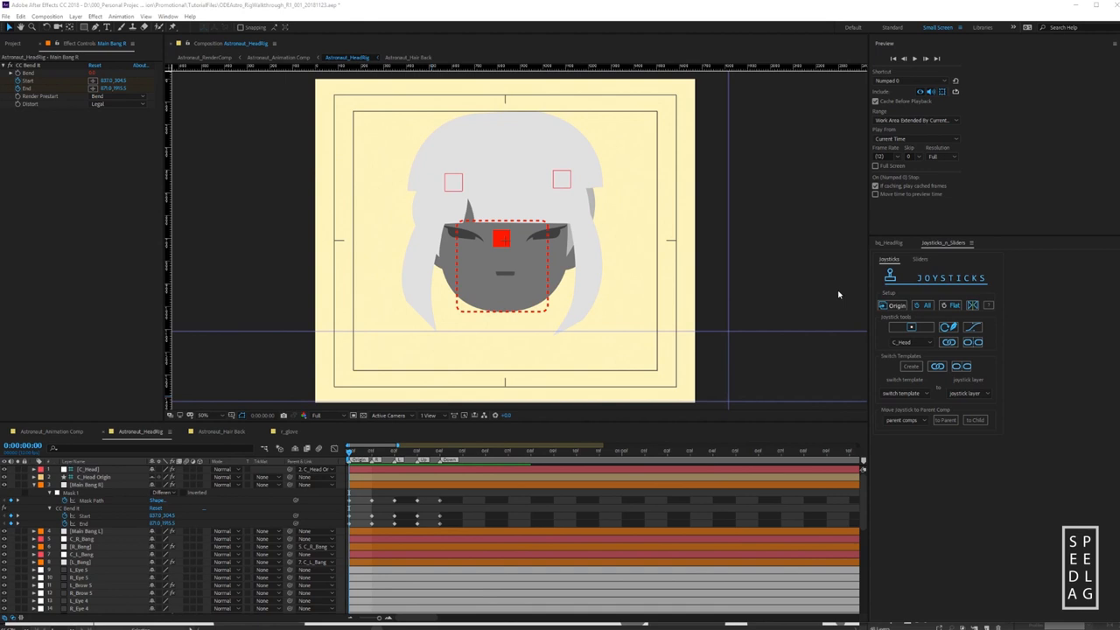
mouse_move(928, 273)
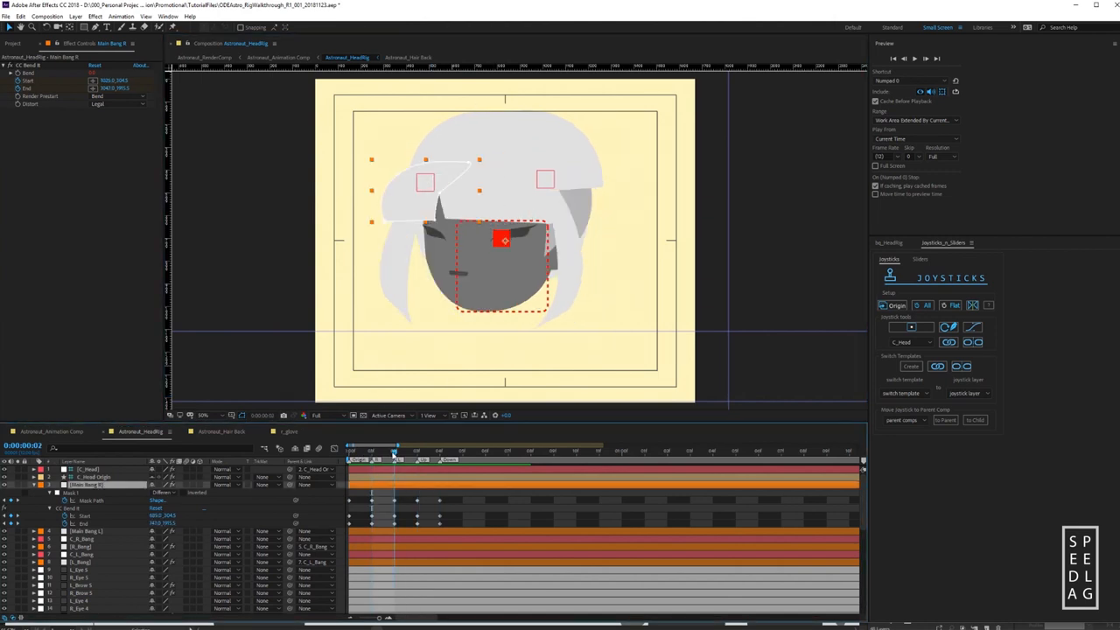
left_click(455, 448)
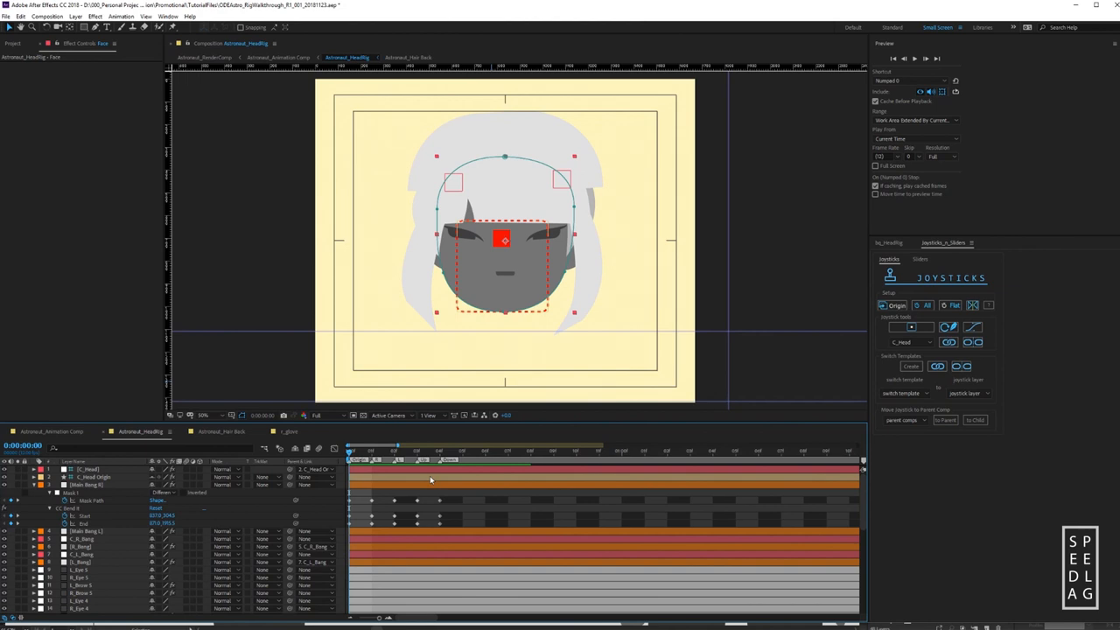
left_click(84, 516)
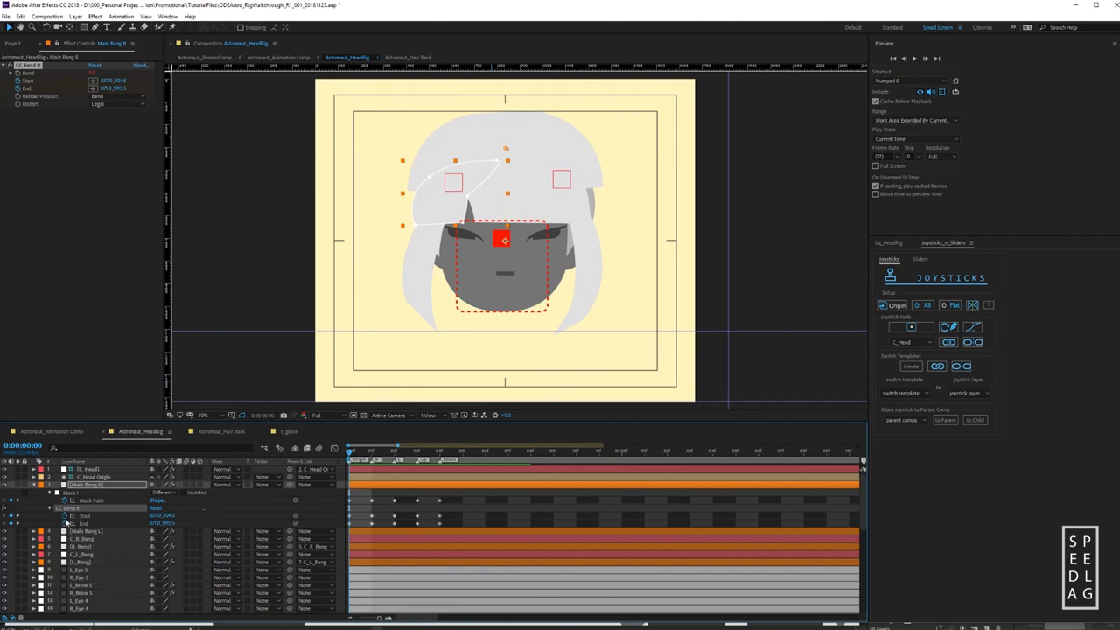
mouse_move(74, 518)
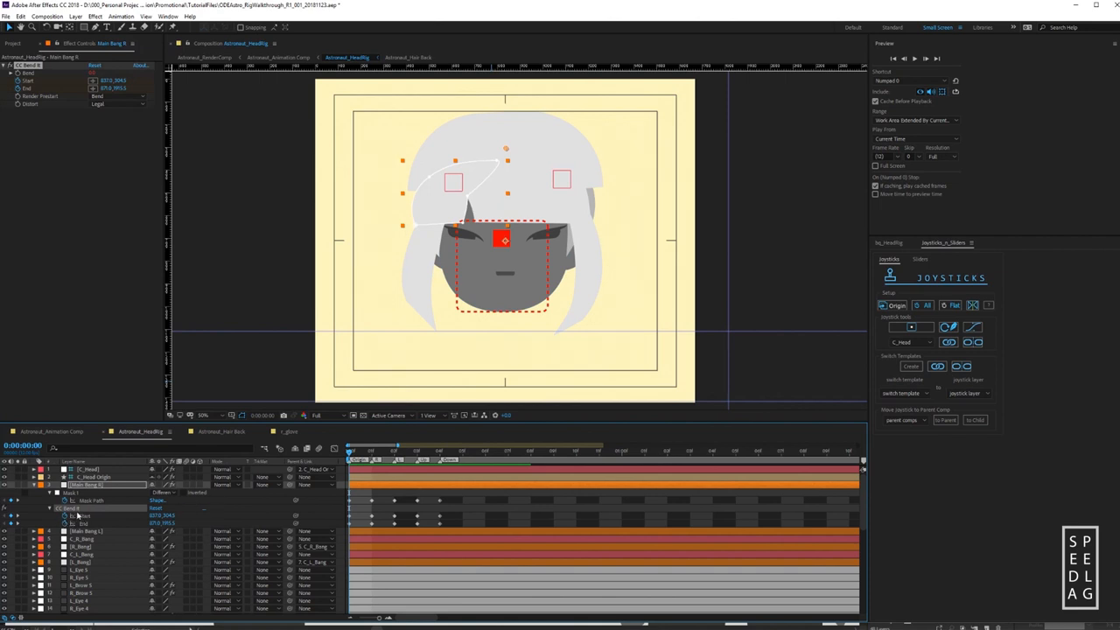
mouse_move(217, 145)
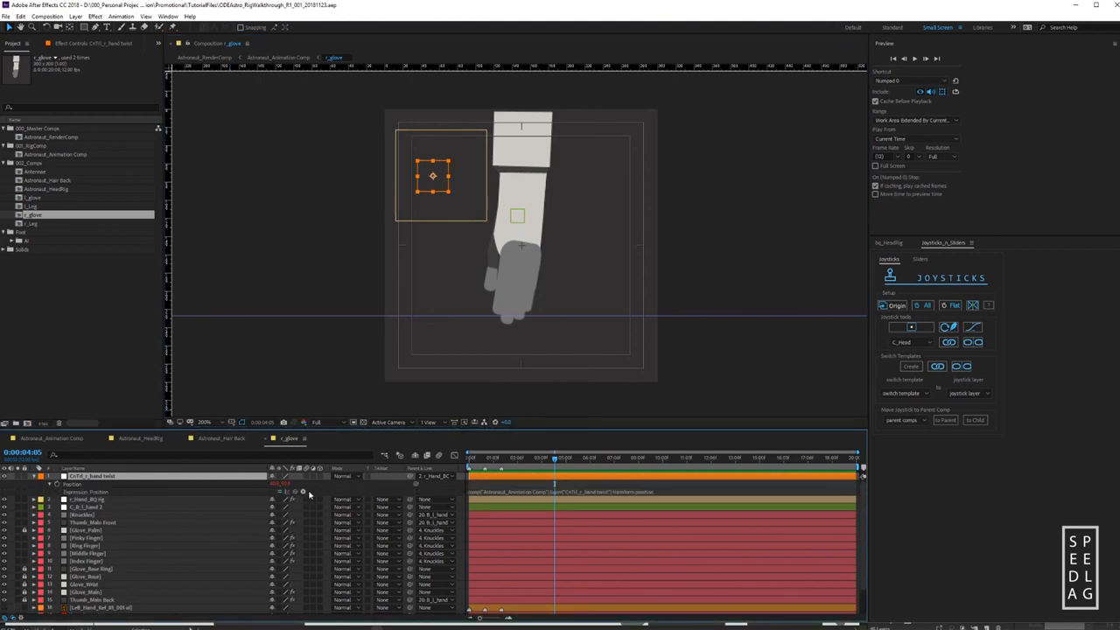
Move the glove controller null around inside its box to preview the glove rotation.
left_click_drag(435, 176, 481, 171)
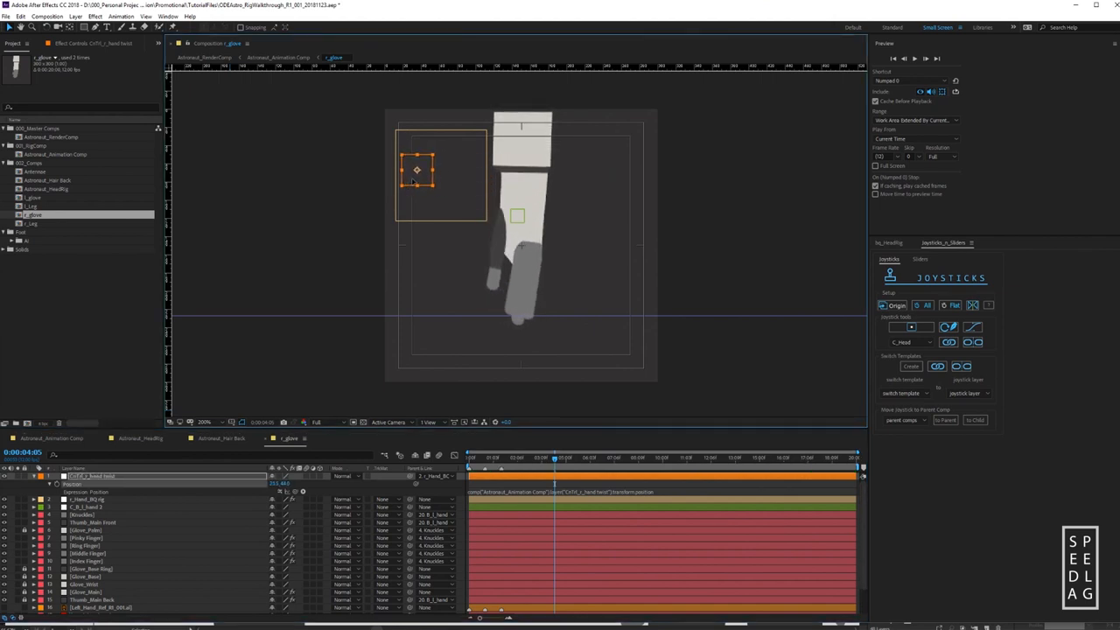
left_click_drag(416, 168, 446, 175)
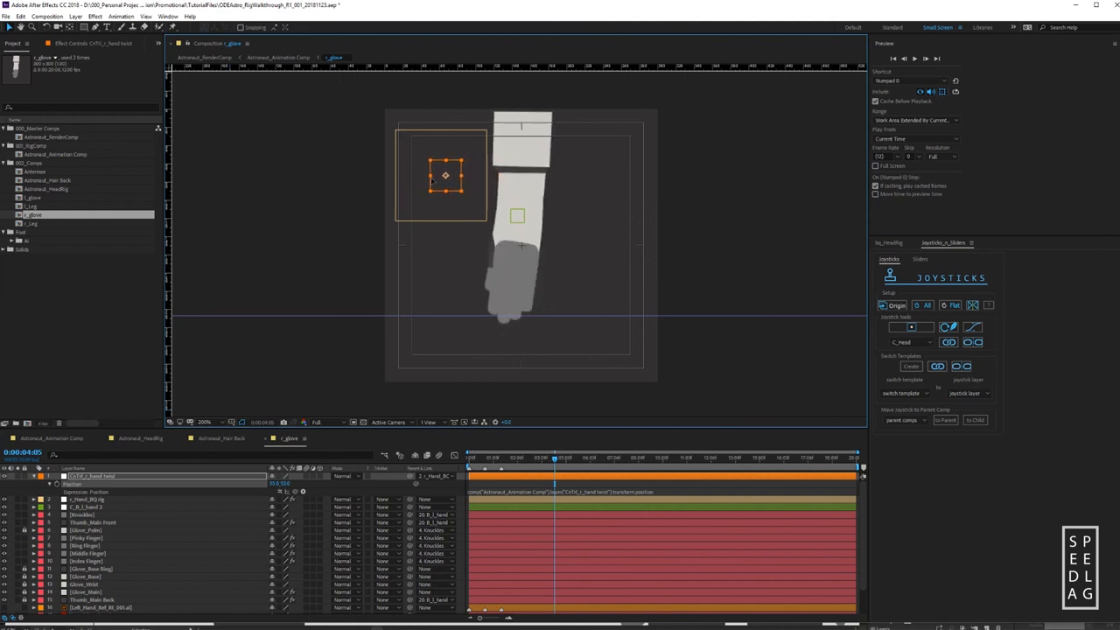
left_click_drag(446, 175, 473, 168)
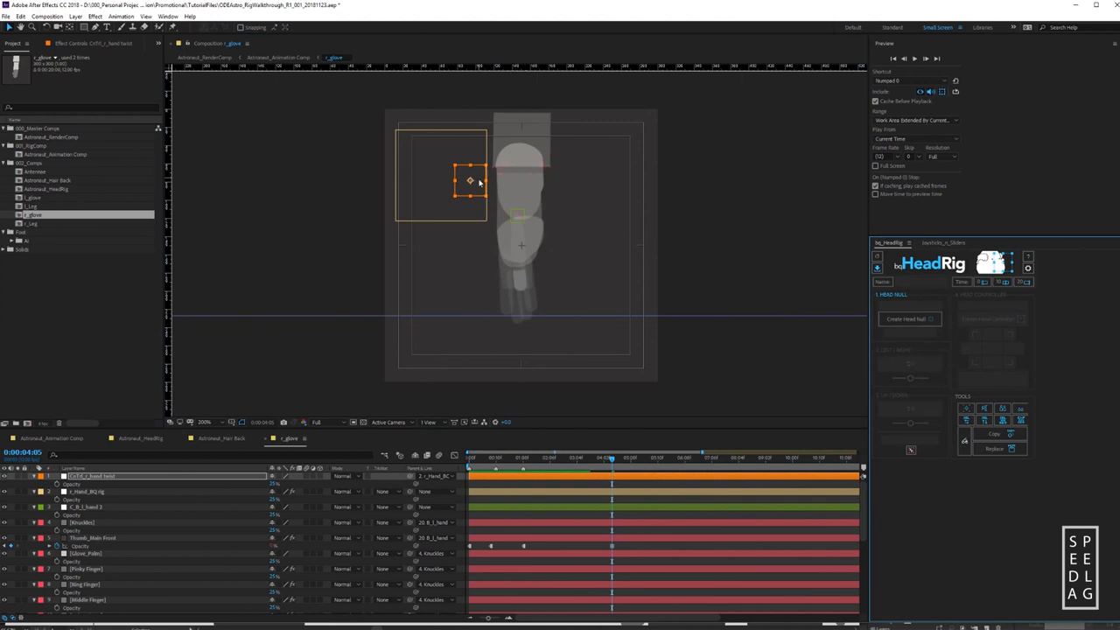
Swing the glove by moving its controller within and then below the box.
left_click_drag(469, 180, 431, 184)
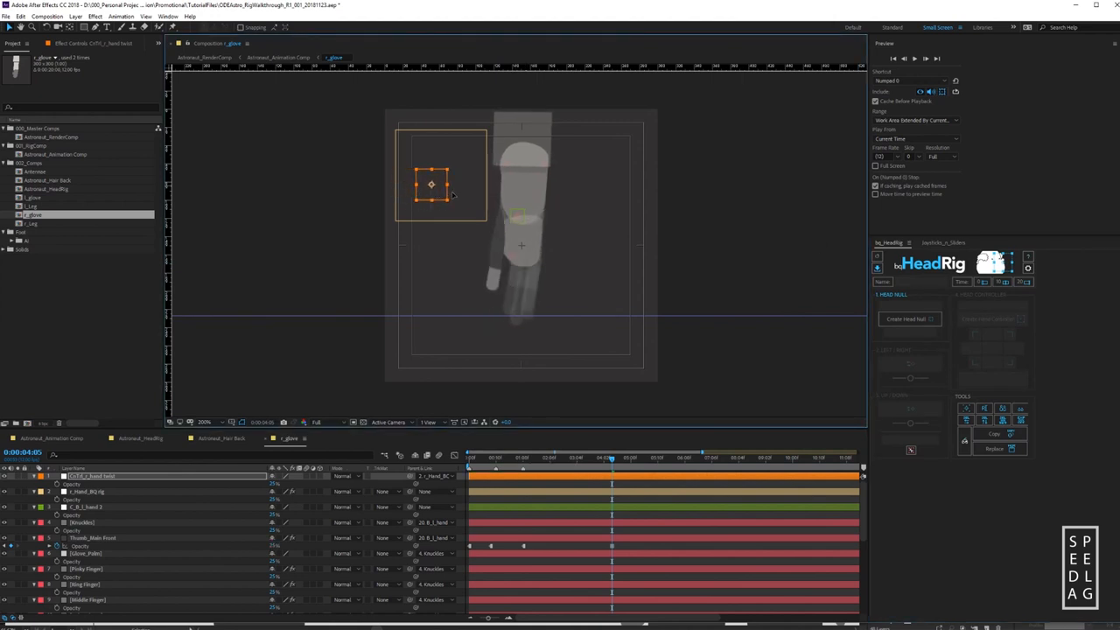
left_click_drag(430, 184, 416, 178)
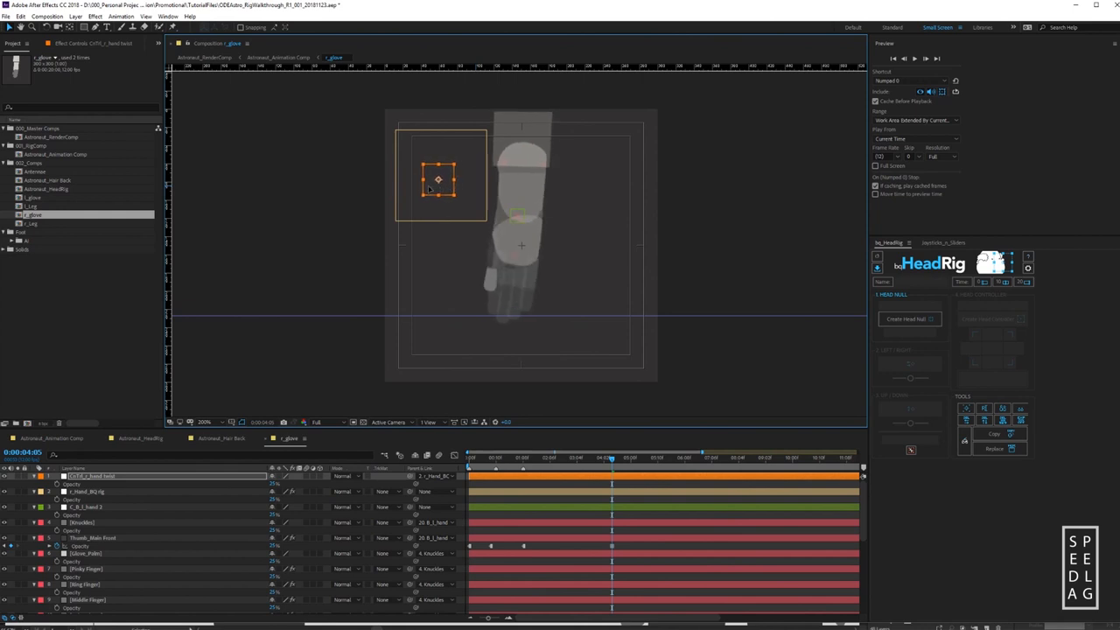
left_click_drag(437, 179, 453, 182)
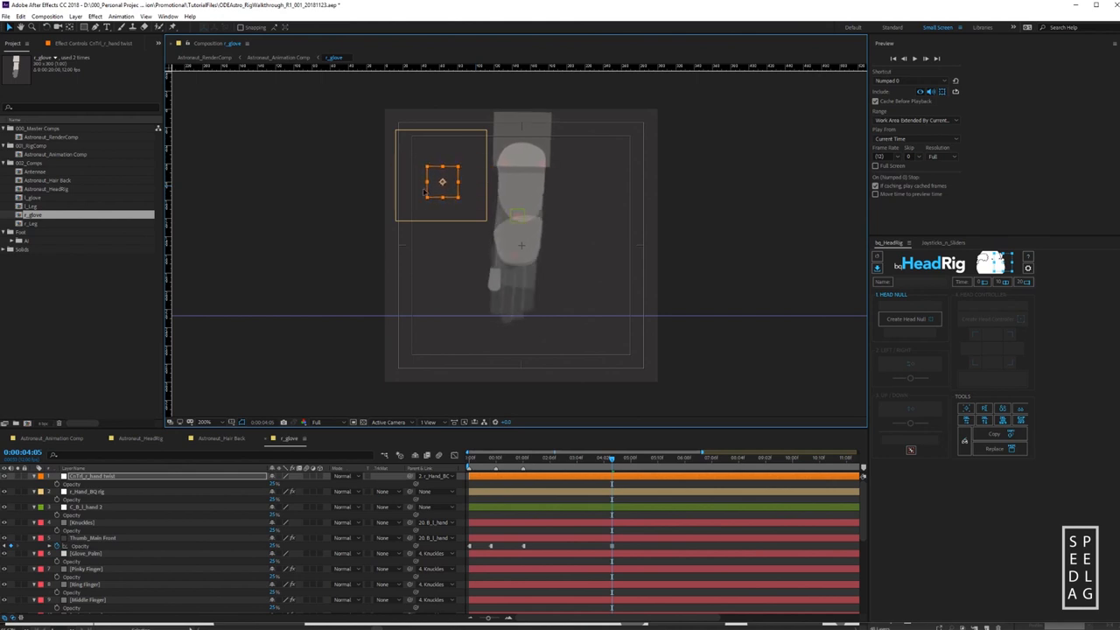
left_click_drag(441, 181, 434, 240)
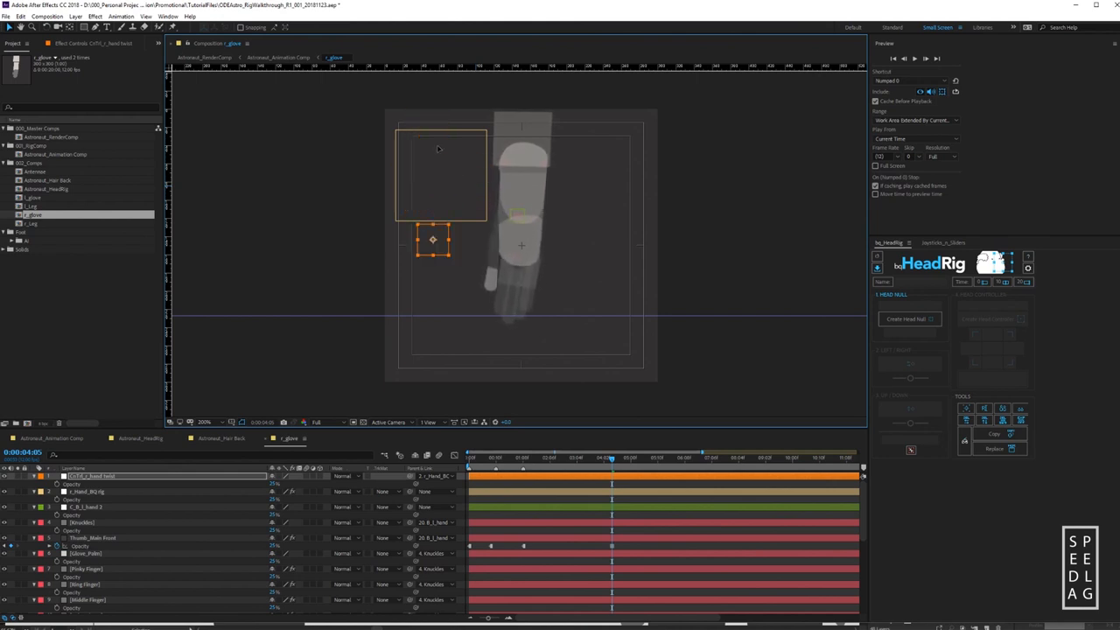
left_click_drag(434, 238, 469, 161)
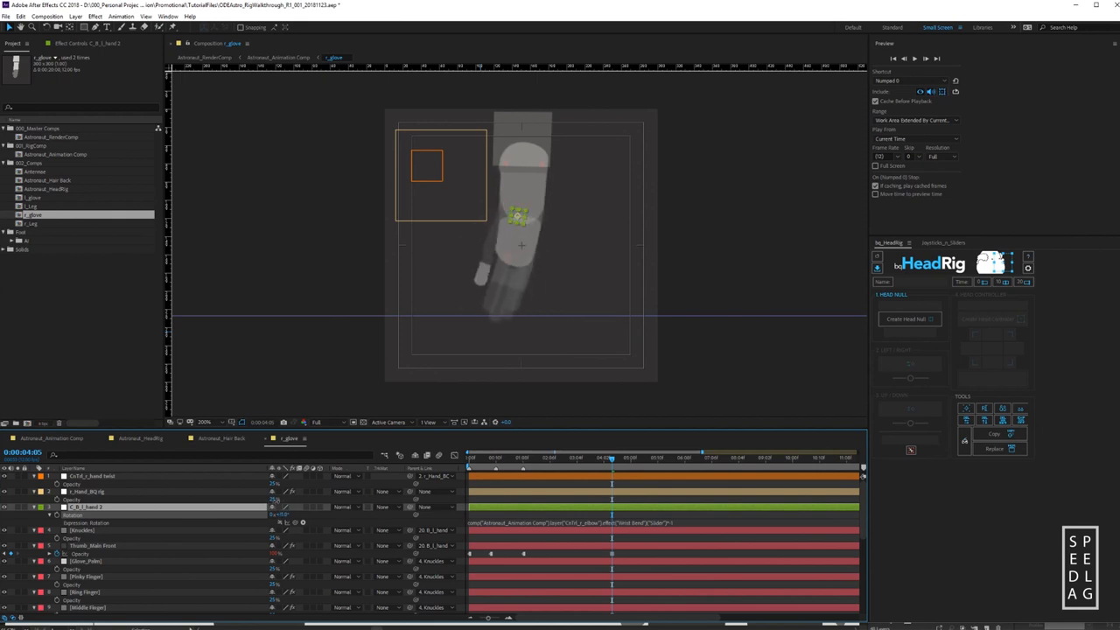
Select the glove's finger piece to show its path points.
left_click(84, 591)
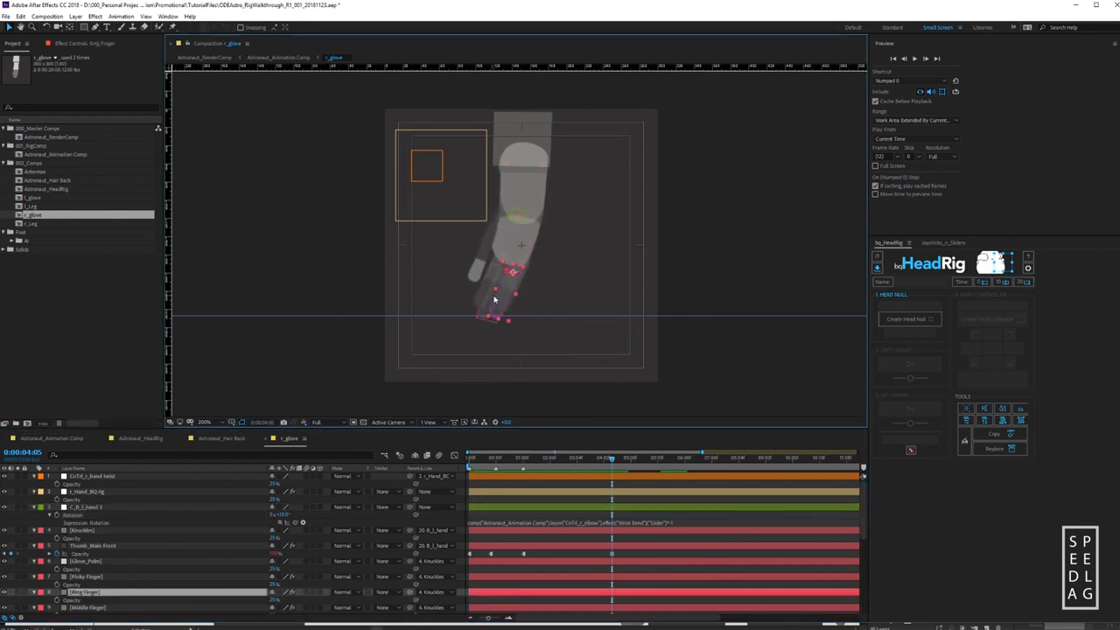